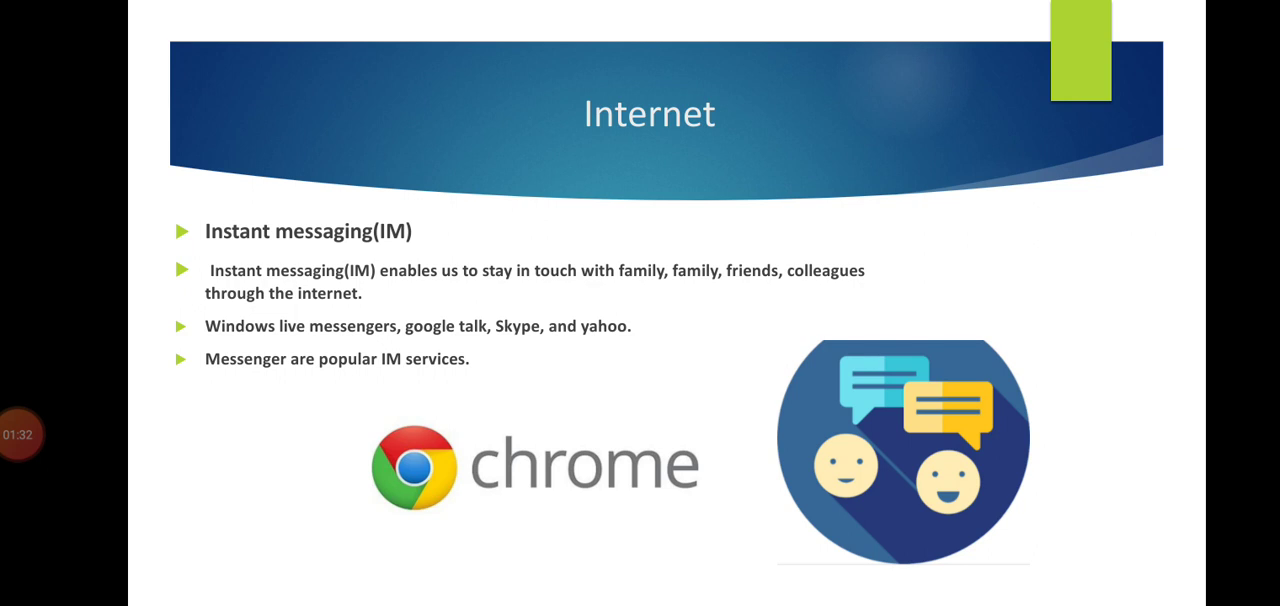
Advance the slideshow through the Chat room slide to the Cloud computing slide
key(Right)
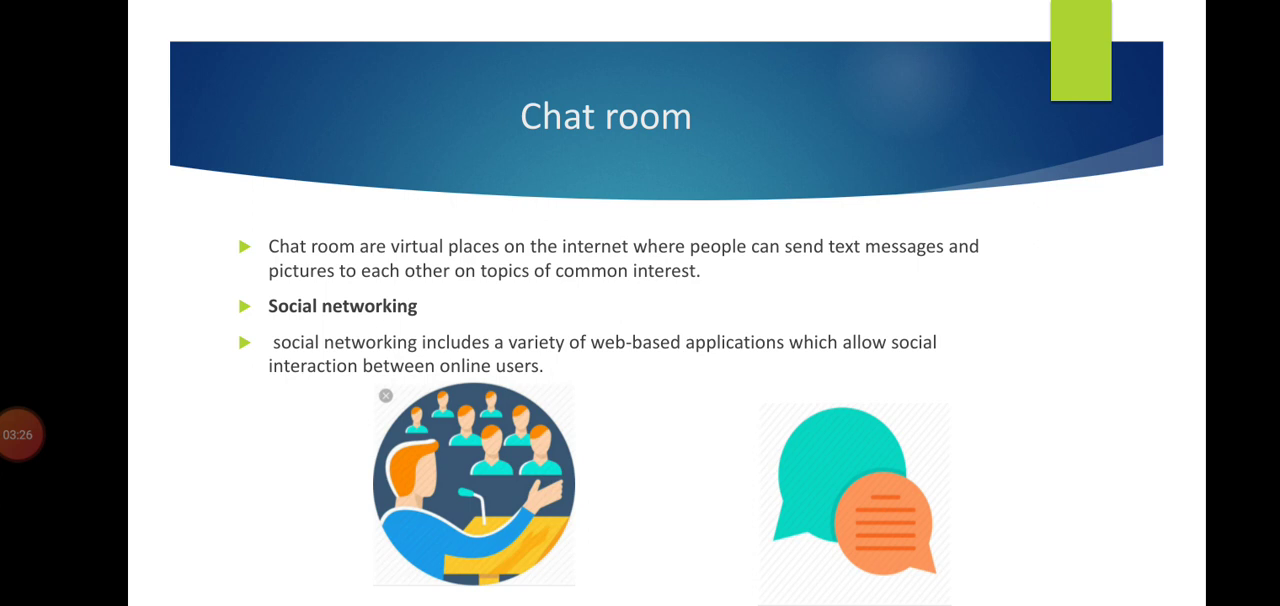
key(Right)
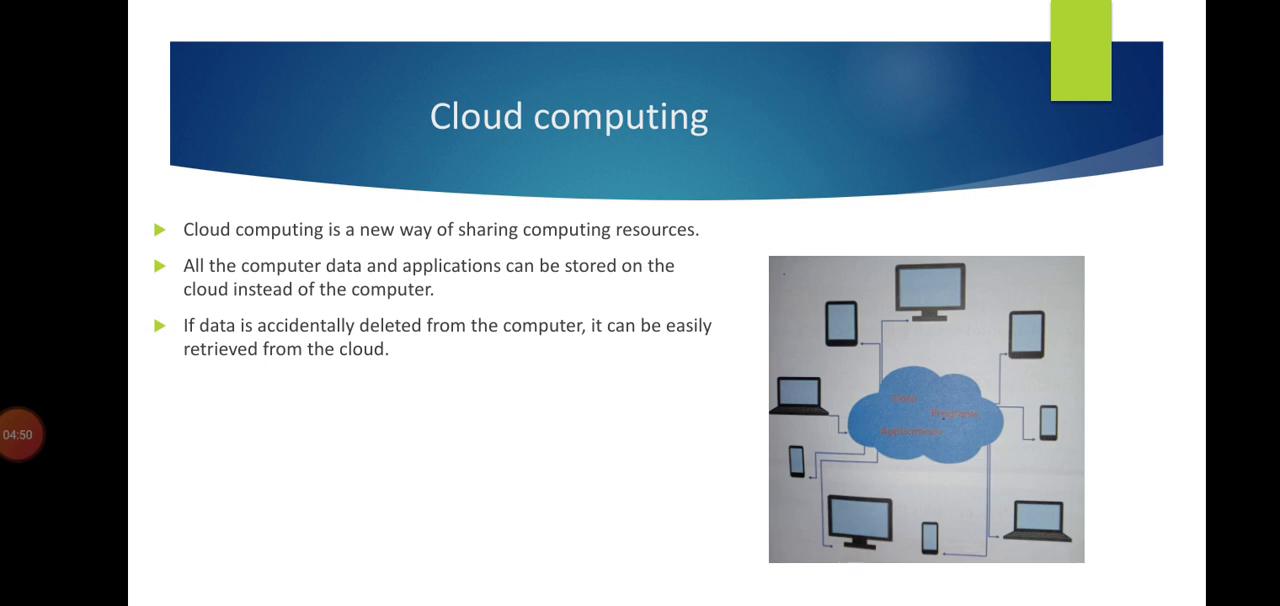